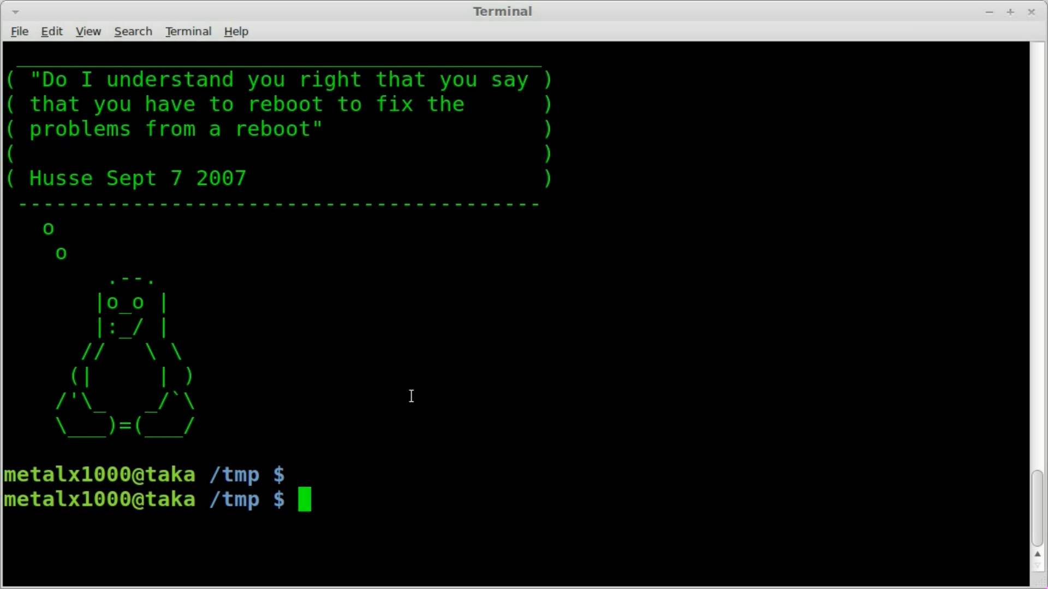
Launch vim on a new file named myfile.txt
text(vim)
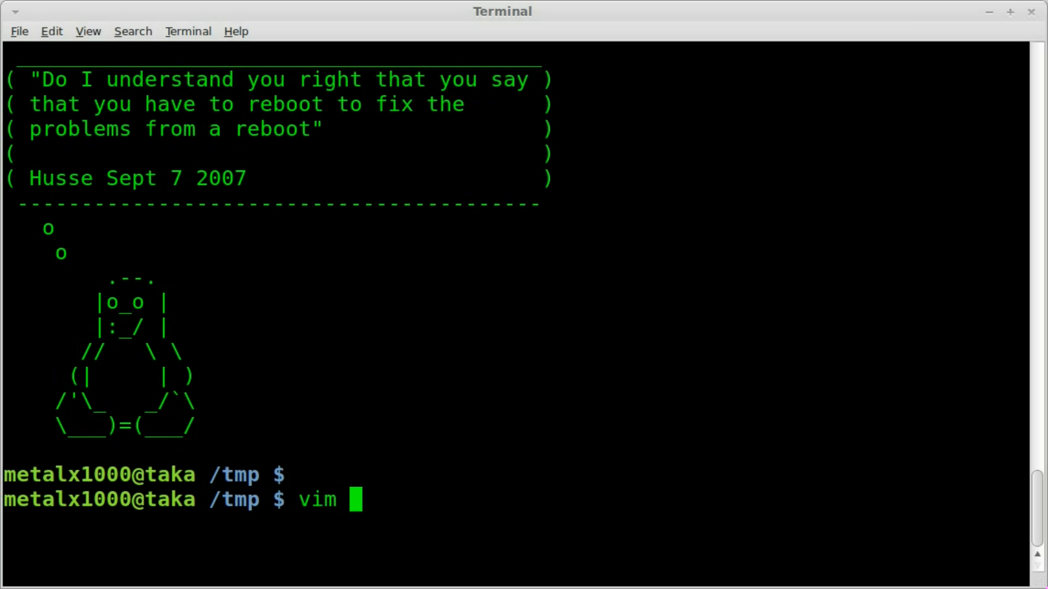
text(myfile.)
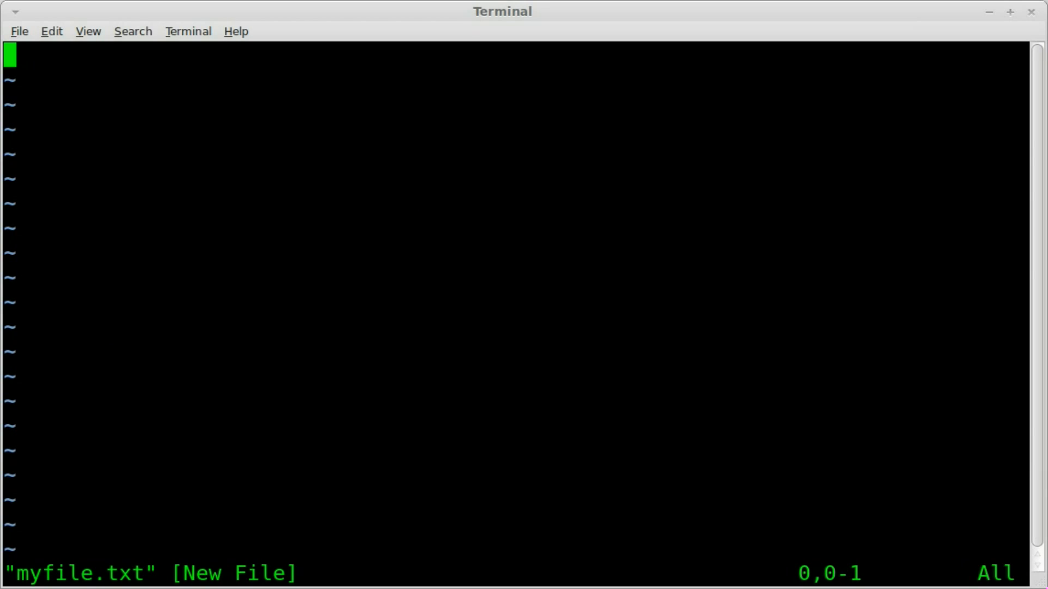
Type filler lines into myfile.txt, with string1 and string2 partway down, then save and quit
text(ksjdhkjsdh skdjvh skdjh)
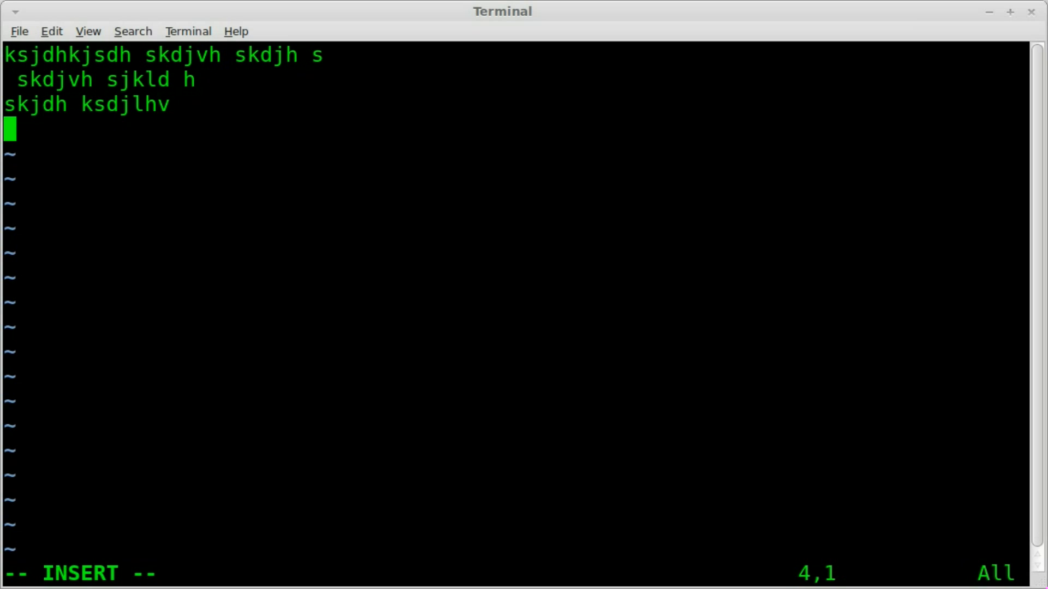
text(skjdvh ksdvh)
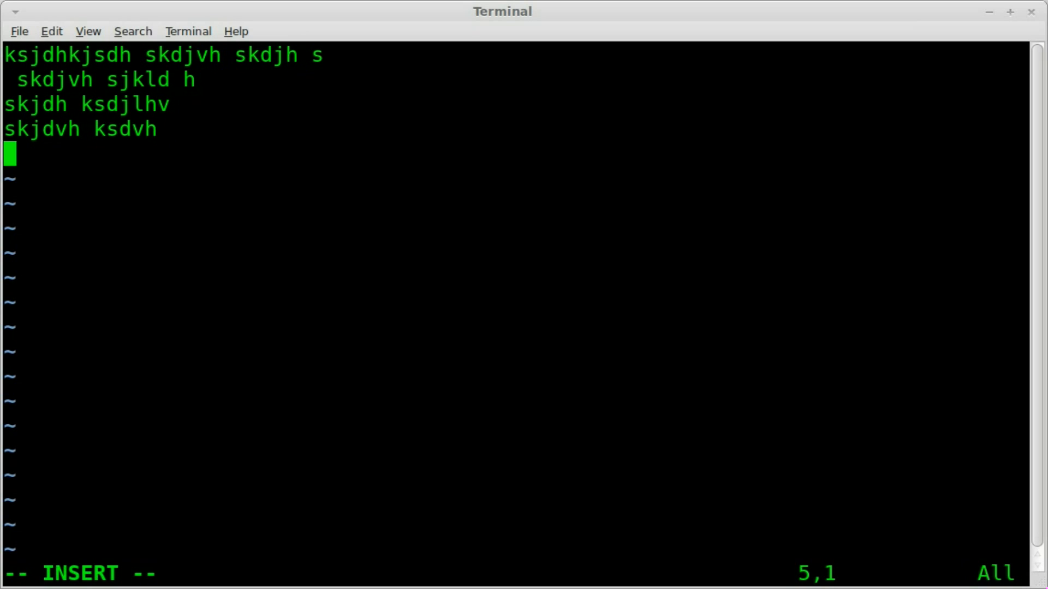
text(string1)
text(khs dkv)
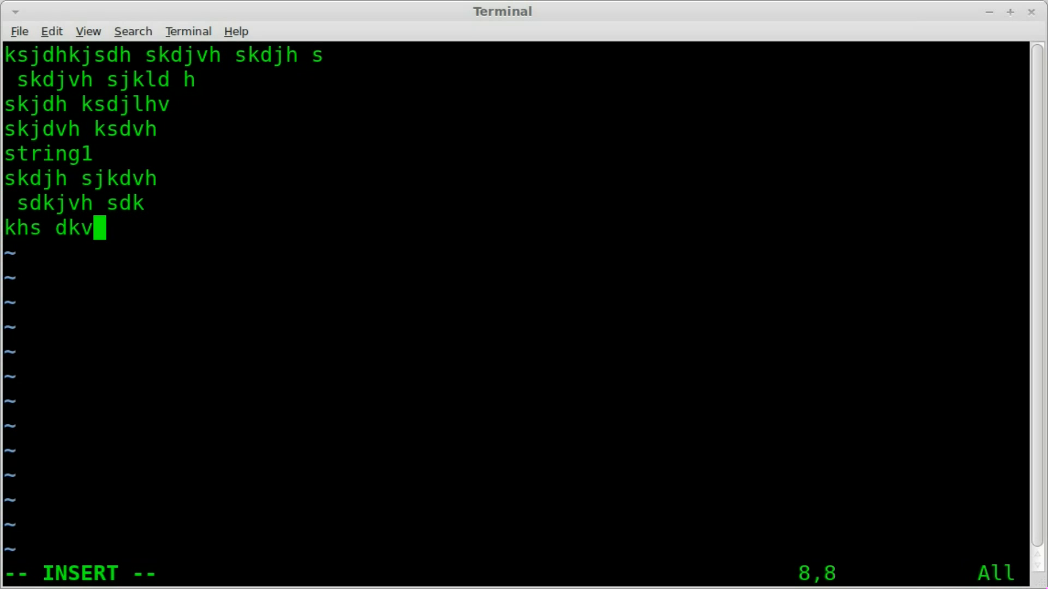
text(fils)
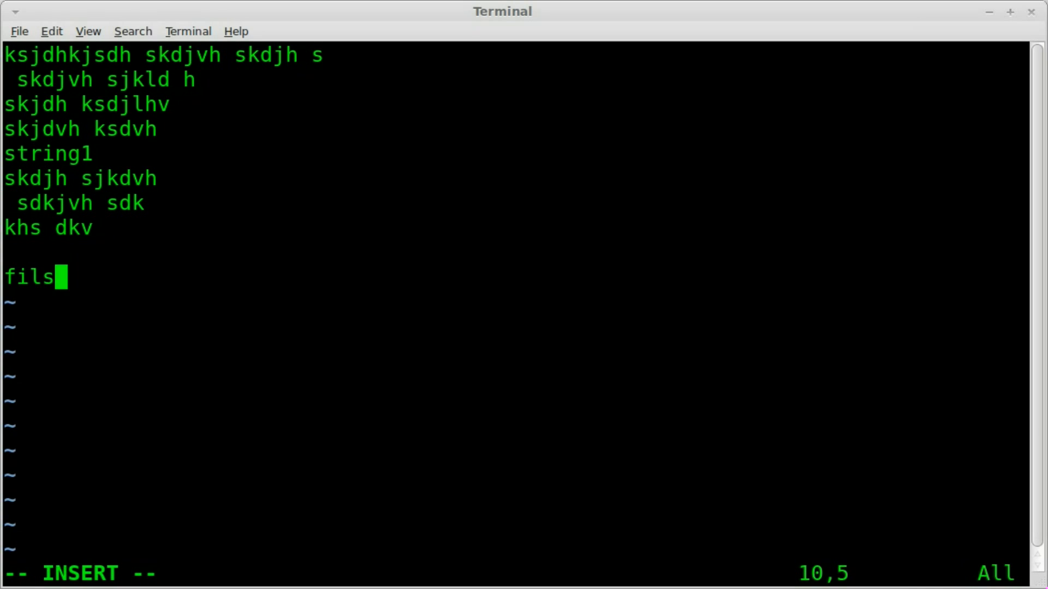
text(mbykris.com)
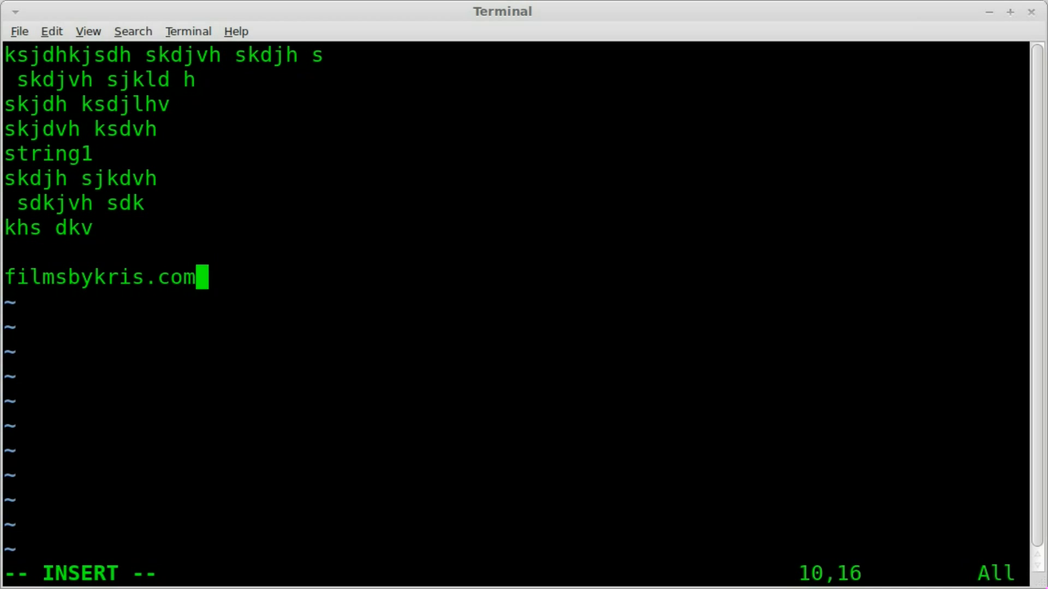
text(kjsdhvj)
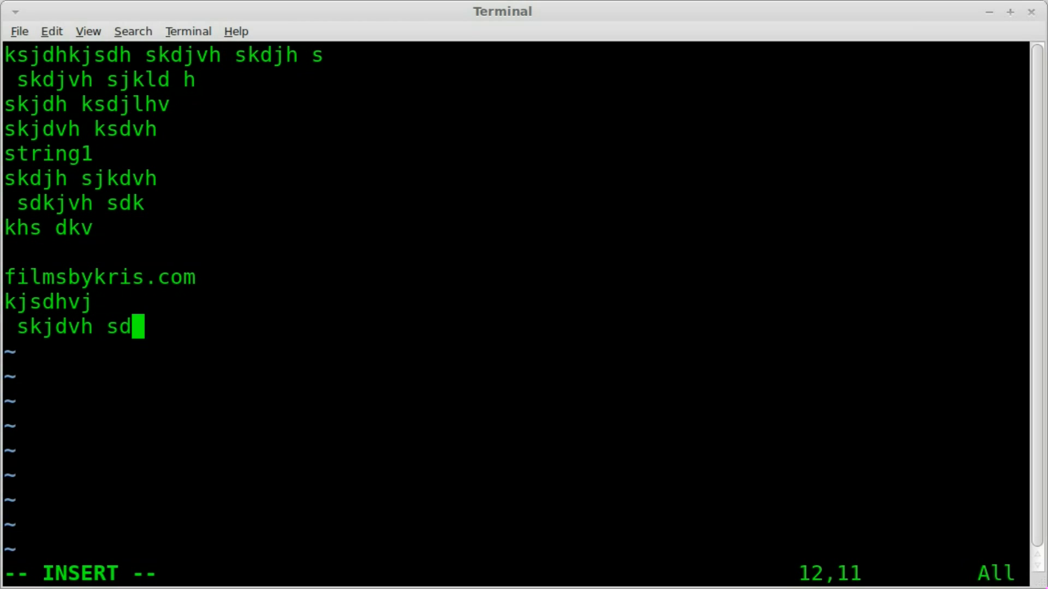
text(I love Linux)
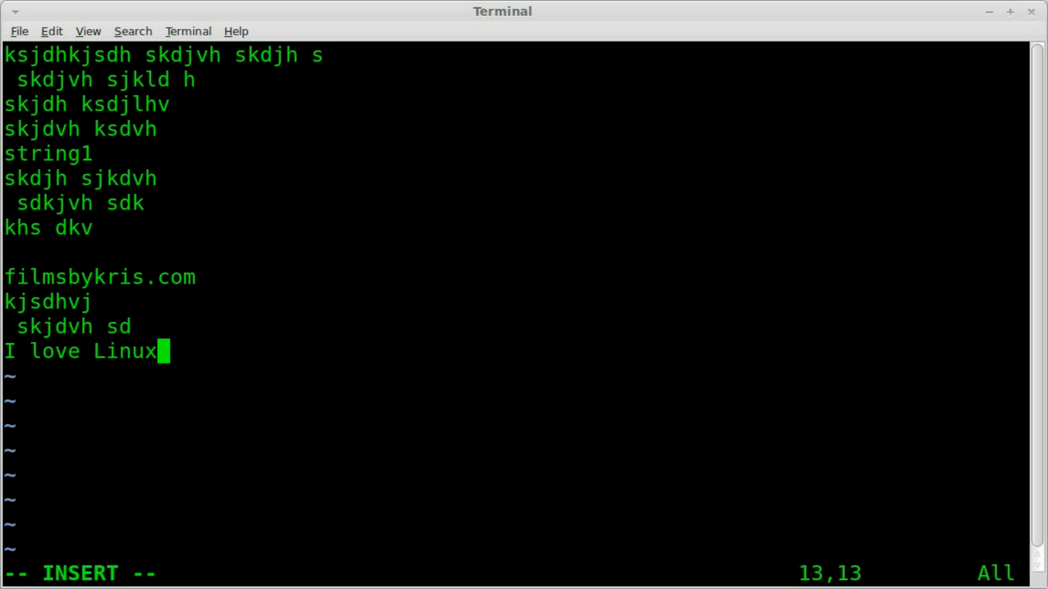
text(bash)
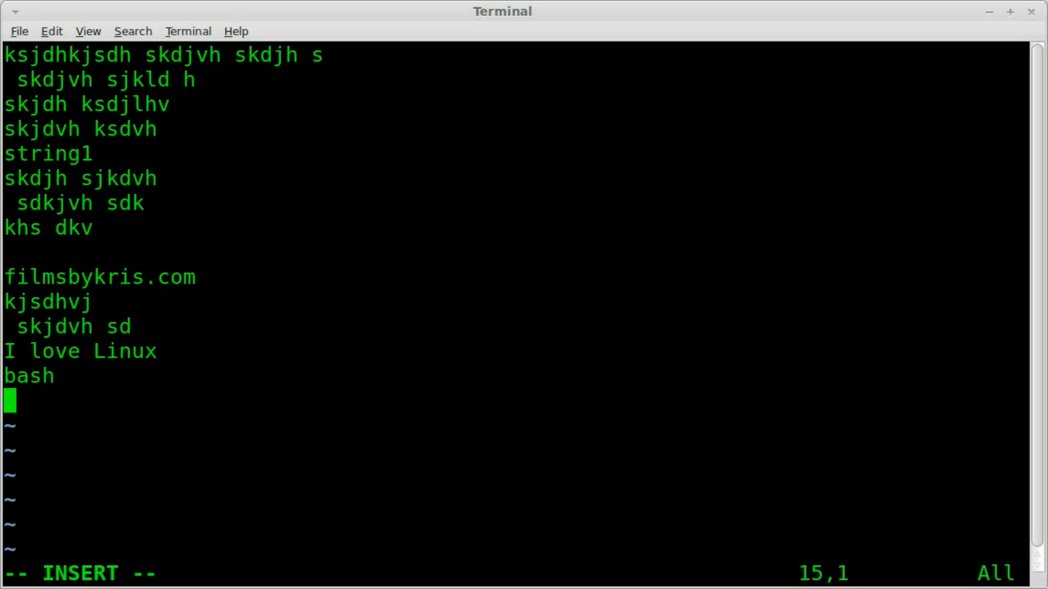
text(skjdvjsd v)
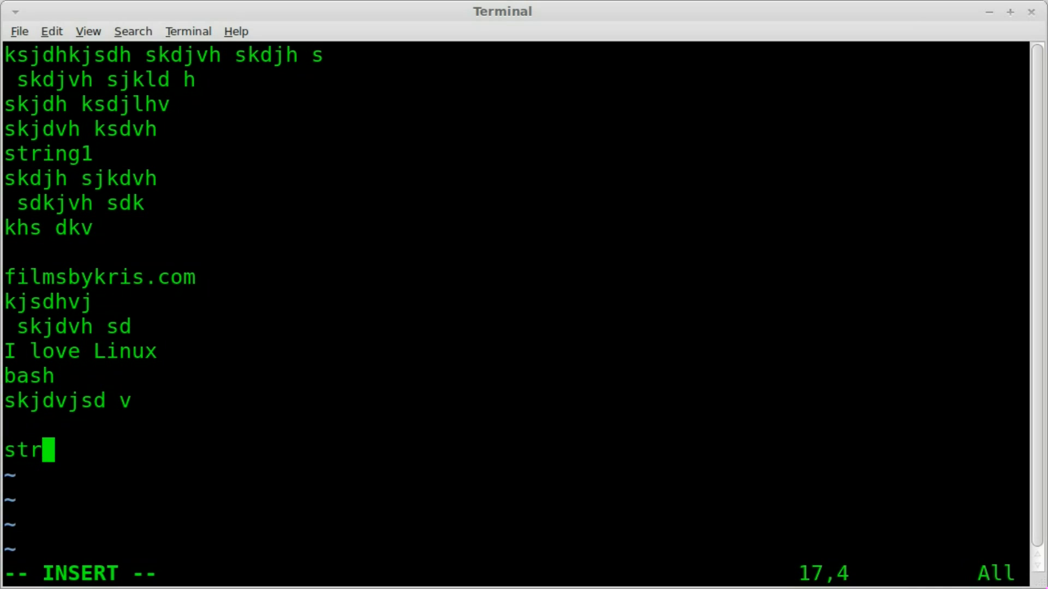
text(ing2)
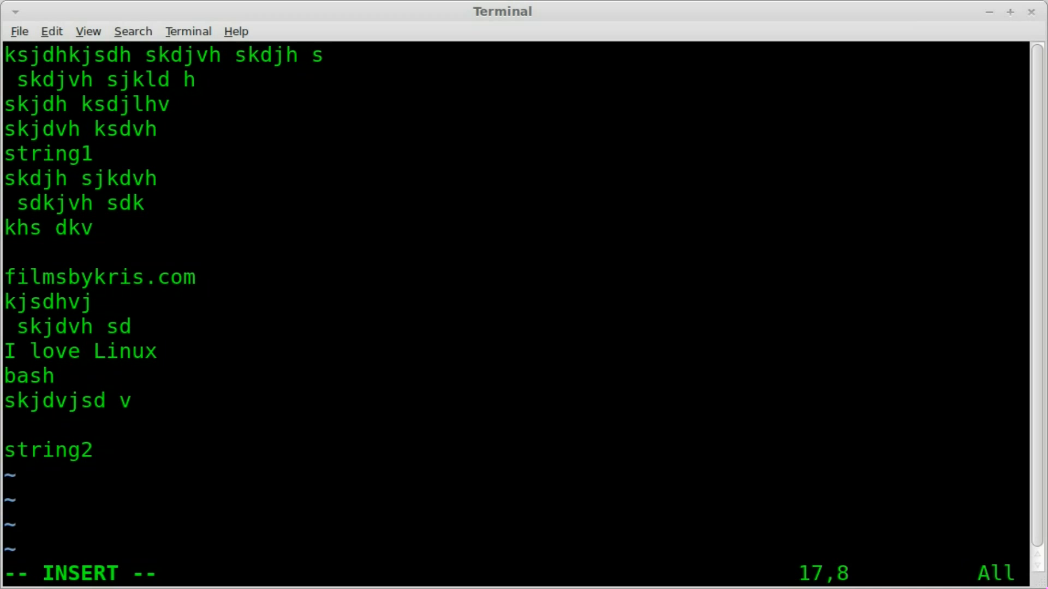
text(sdkjhf sdhj)
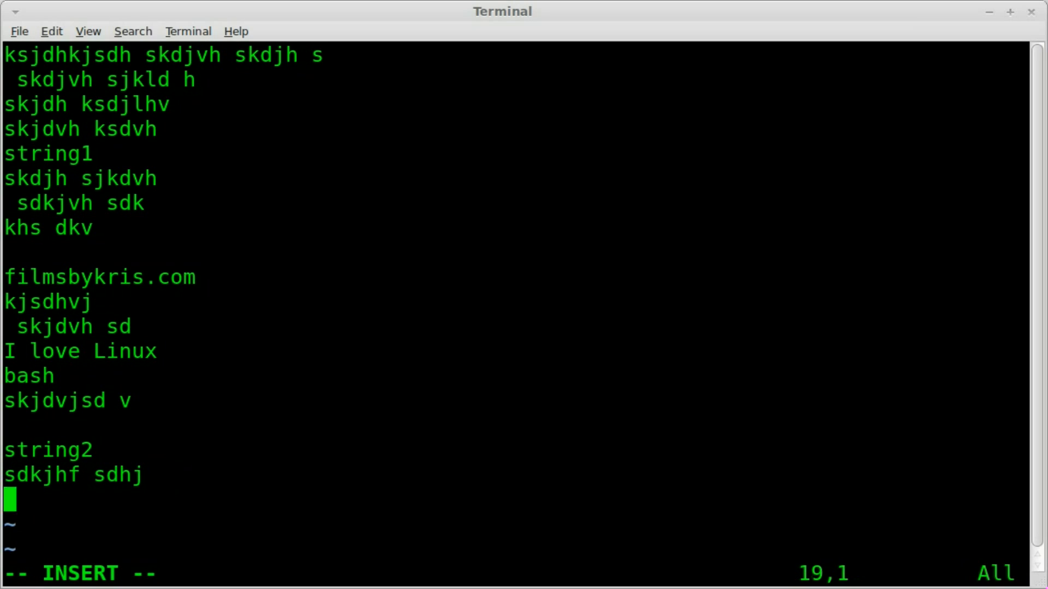
text(sd fksjdh flksd)
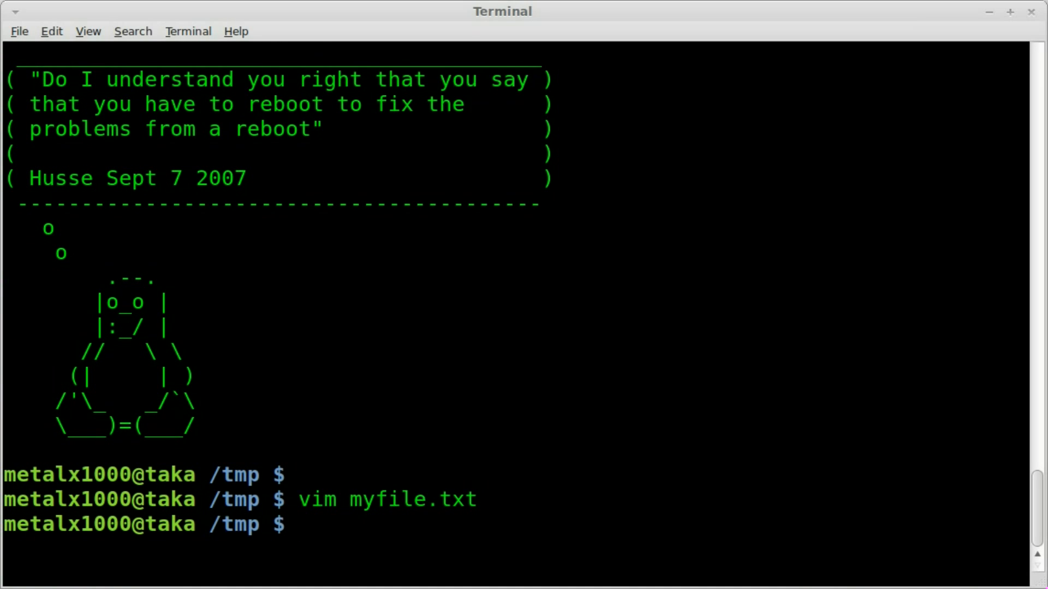
Display myfile.txt with cat and briefly highlight the lines from string1 to string2
text(cat myfile.txt)
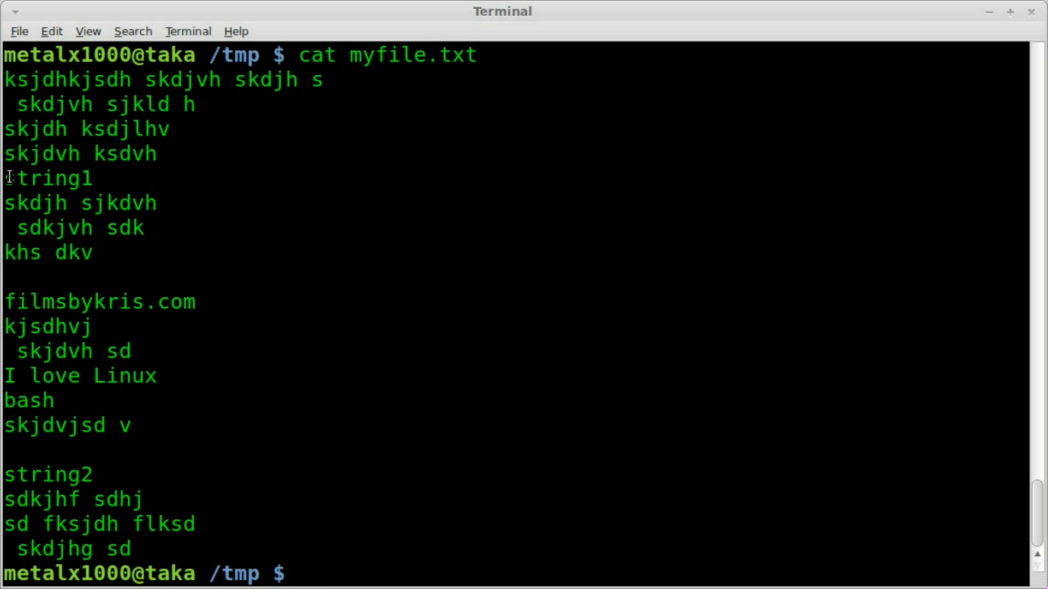
drag(7, 178, 134, 461)
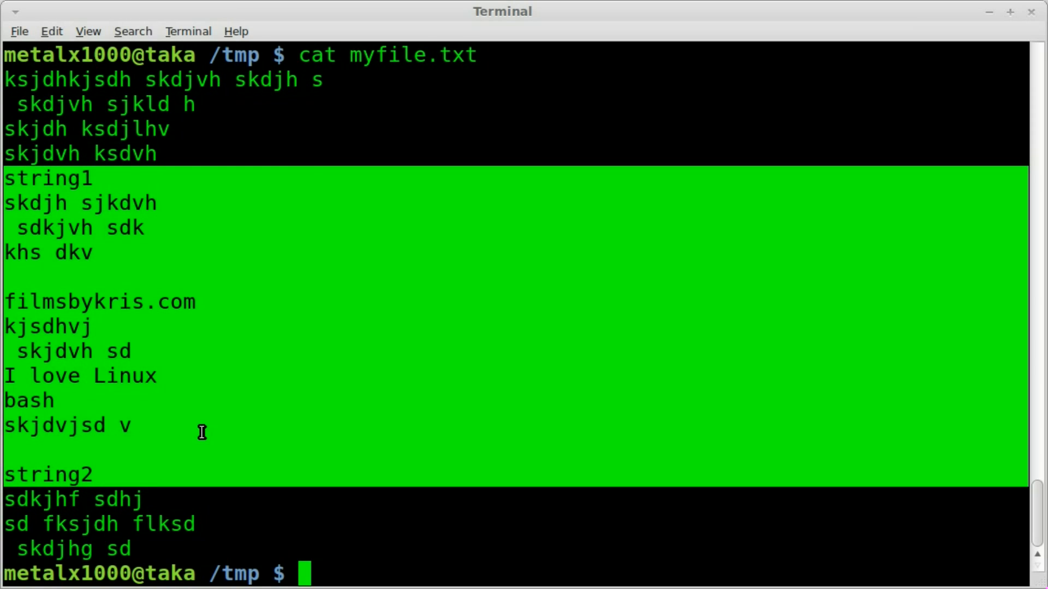
click(270, 298)
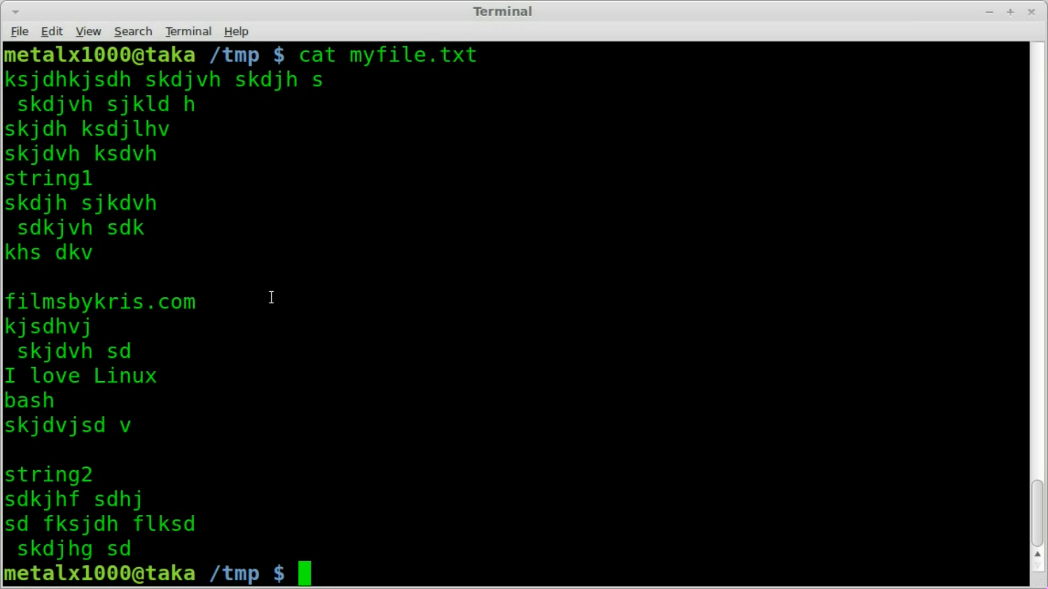
Run sed -n '/string1/,/string2/p' myfile.txt to print only that line range
text(sed -n)
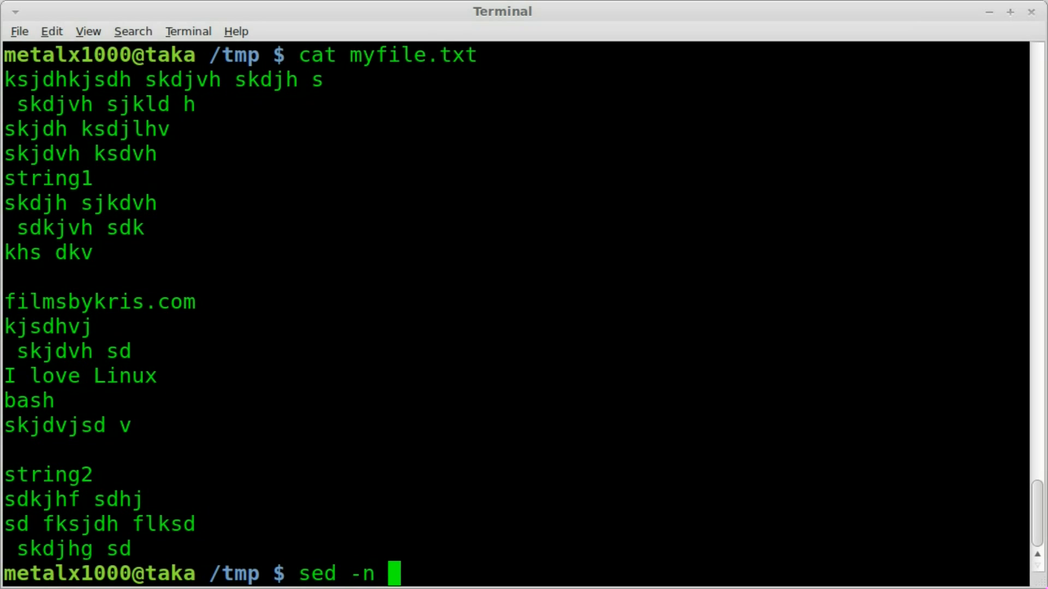
text('/)
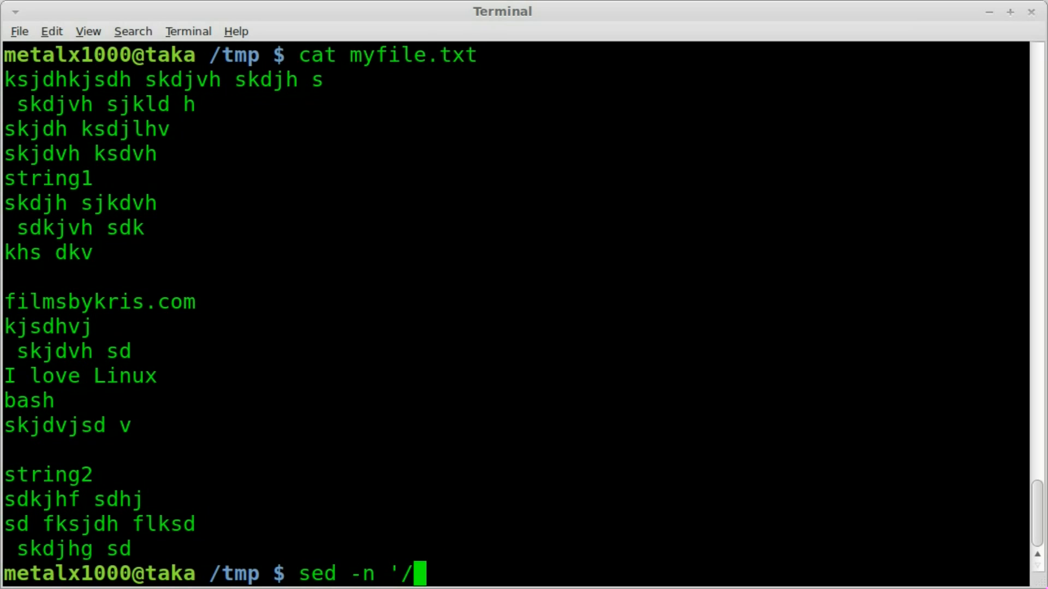
text(string1)
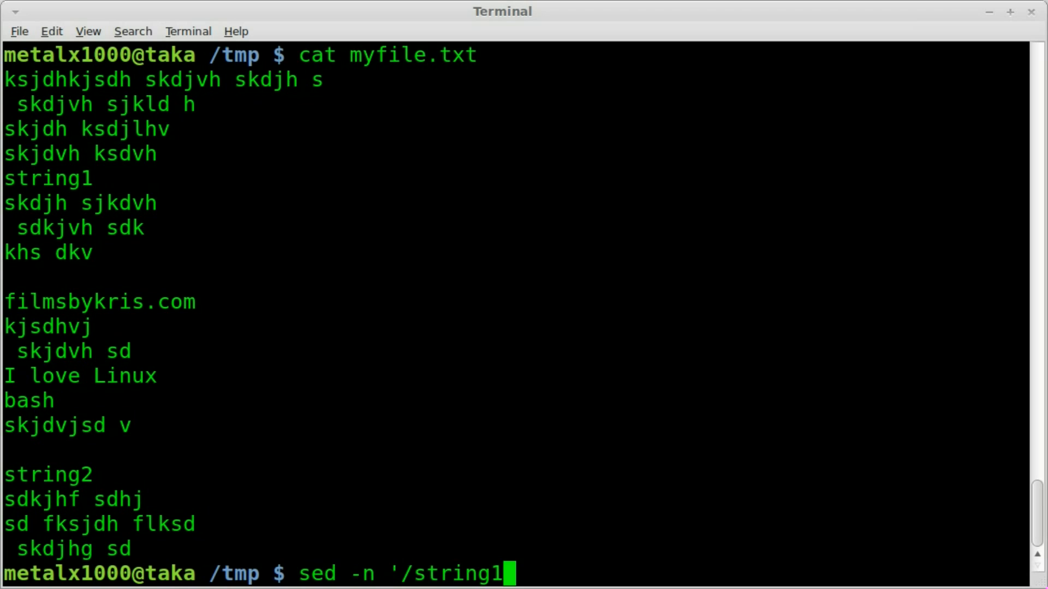
text(/,)
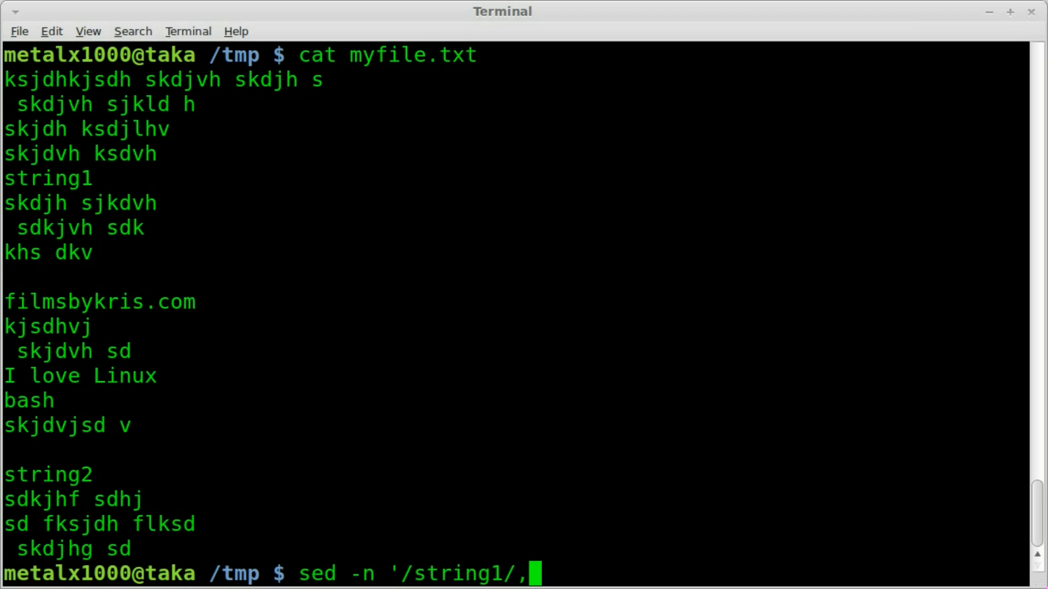
text(/st)
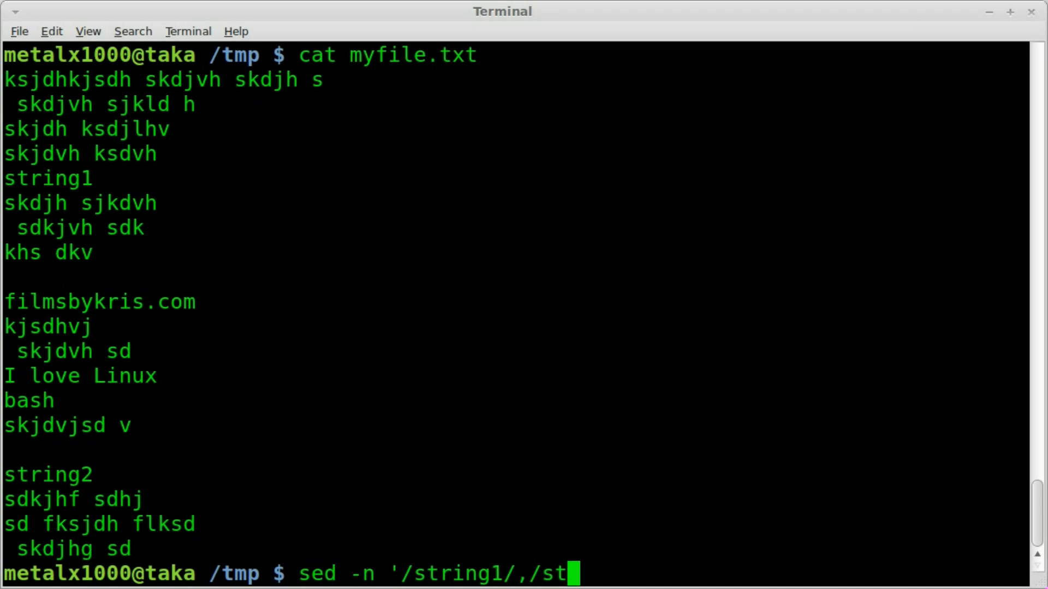
text(ring2)
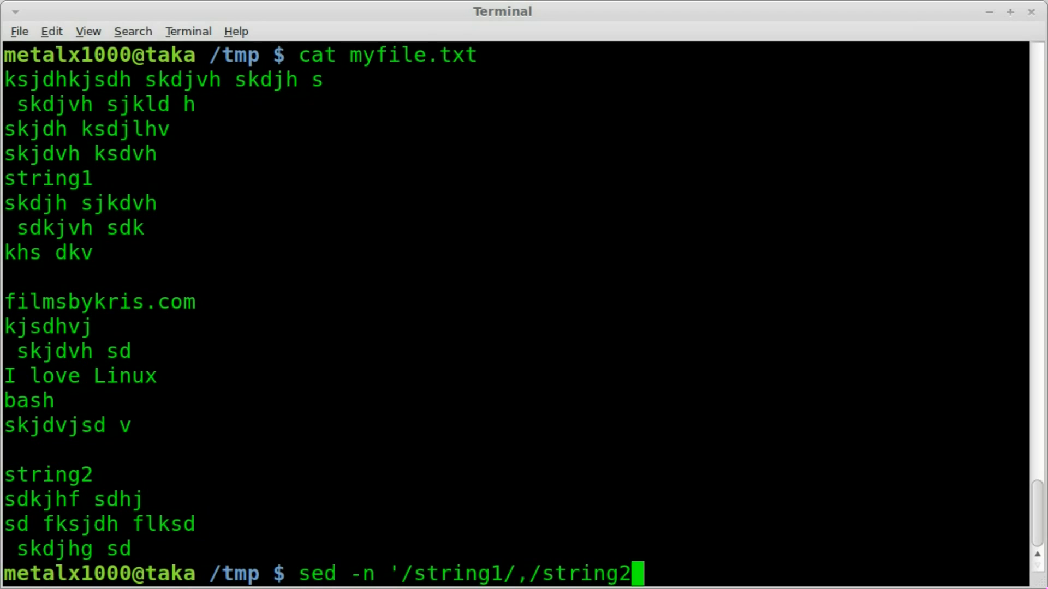
text(/p)
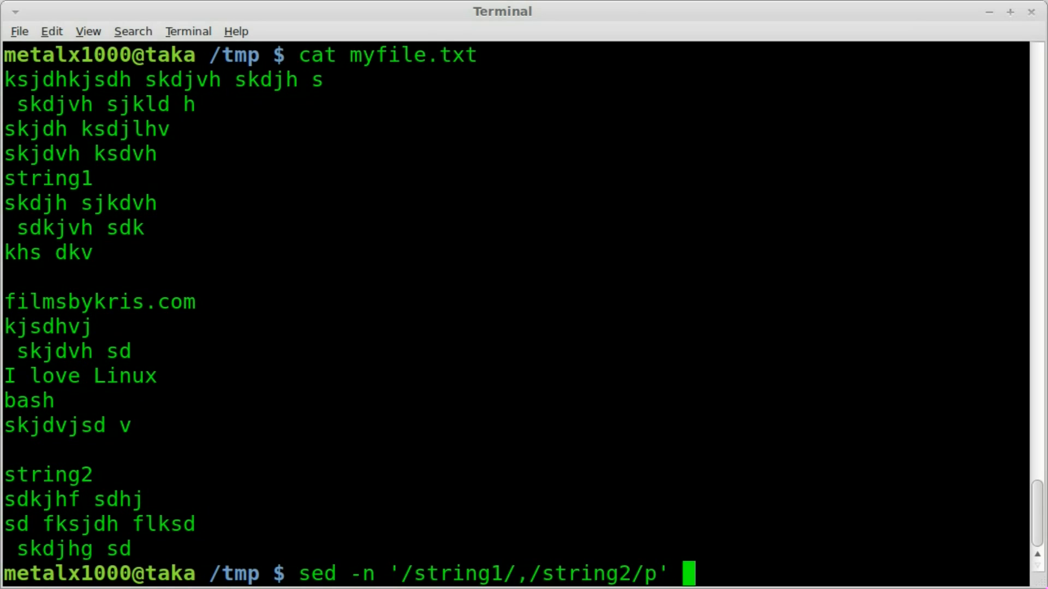
text(my)
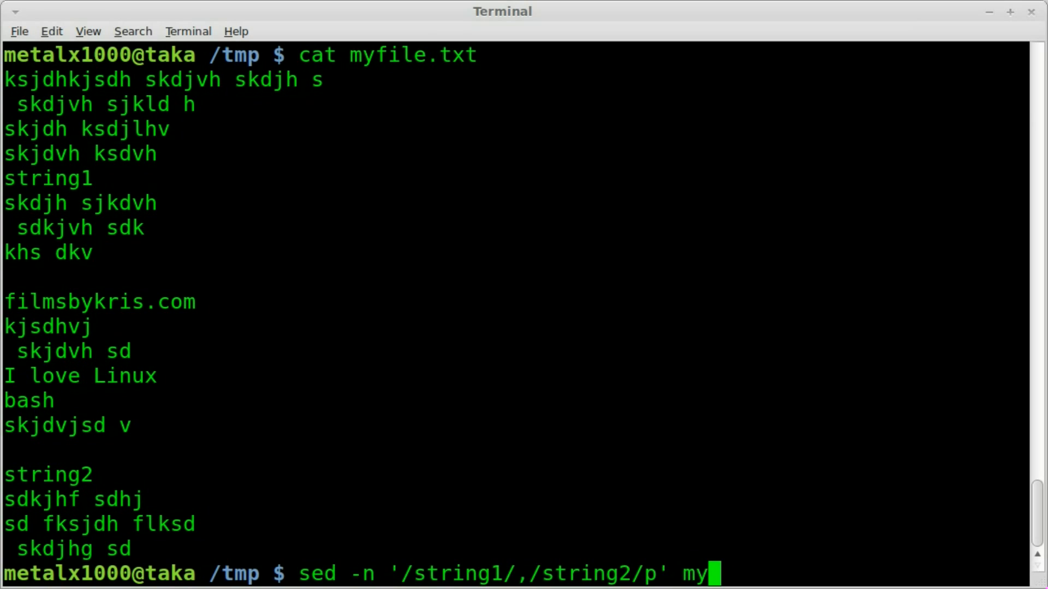
text(file.txt)
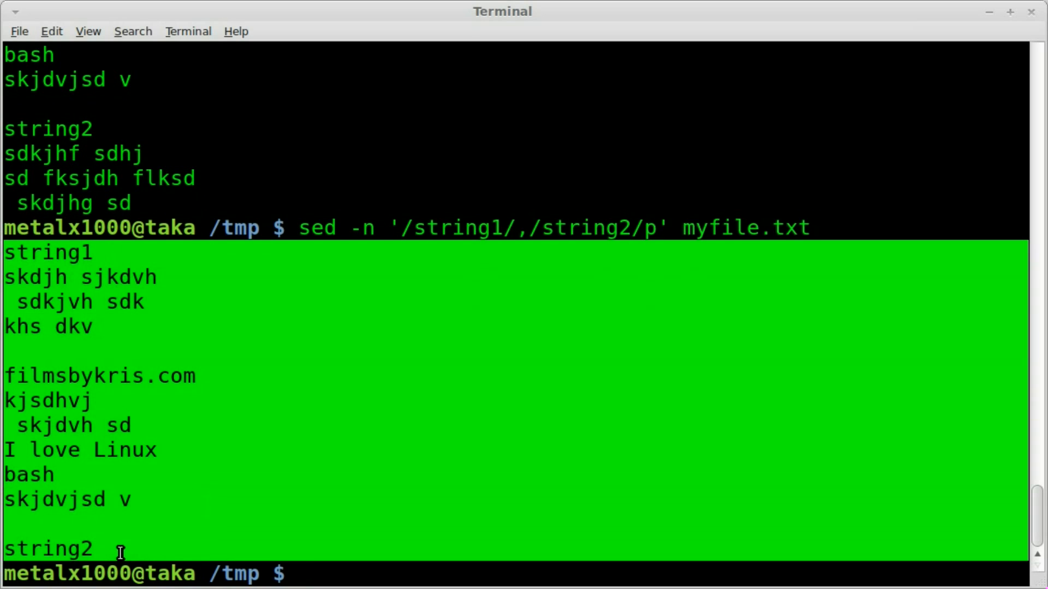
mouse_move(156, 477)
text(sed -n '/string1/,/string2/p' myfile.txt)
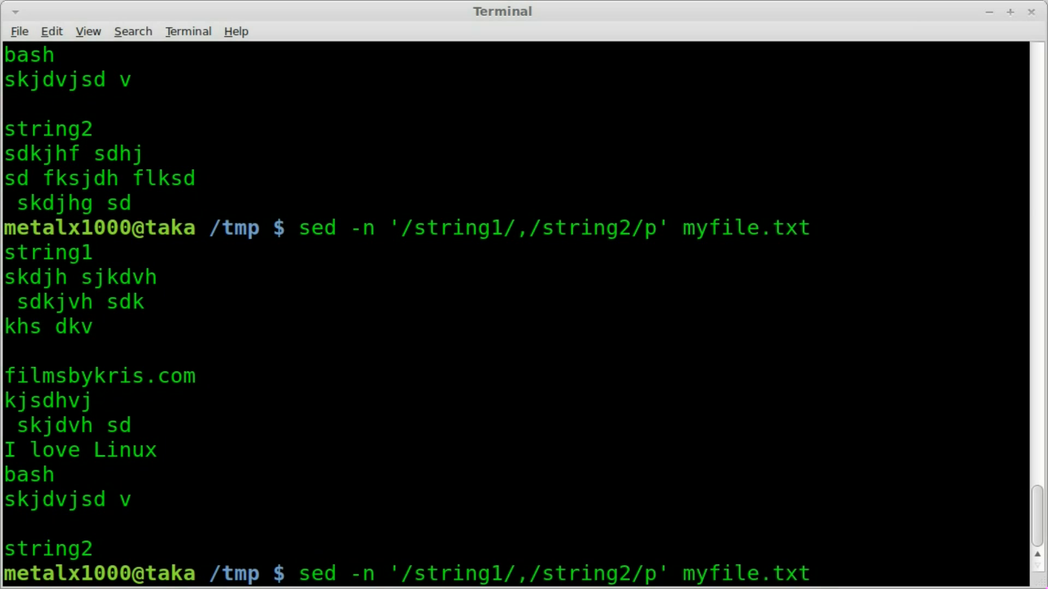
key(Return)
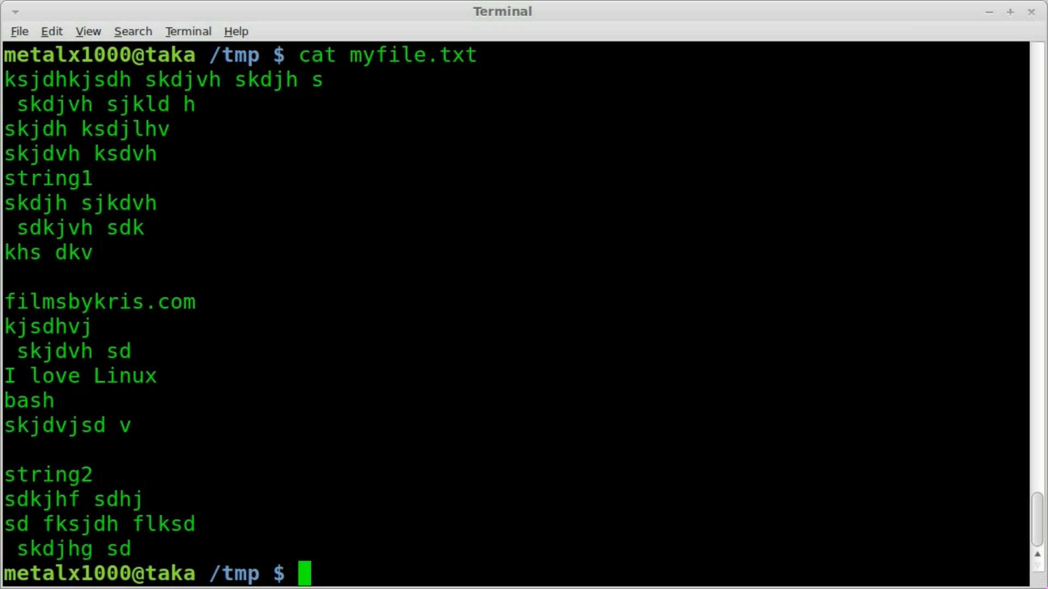
text(sed -n '/string1/,/string2/p' myfile.txt)
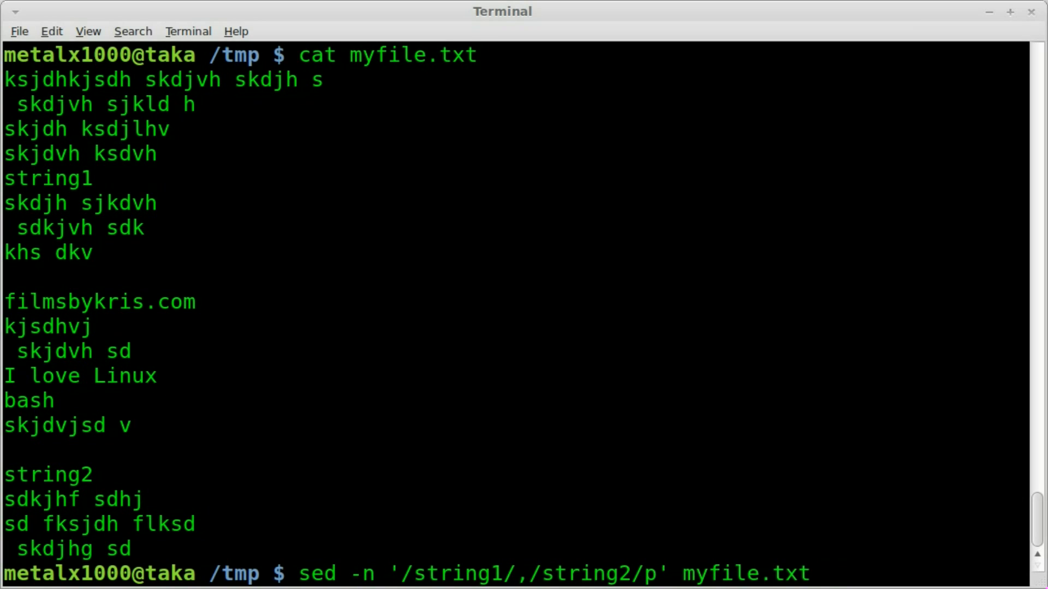
text(> new)
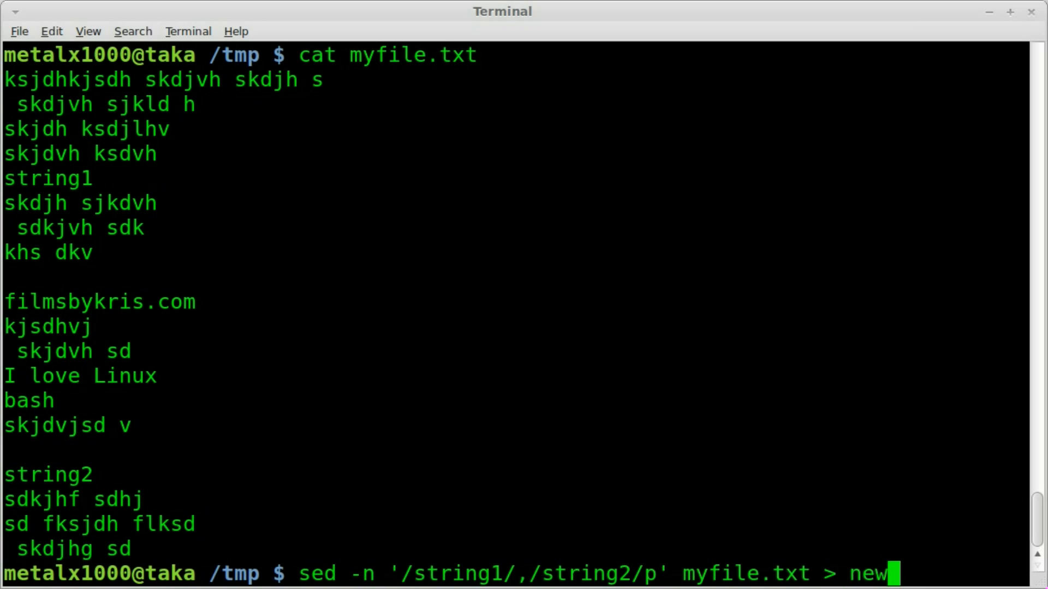
text(.tx)
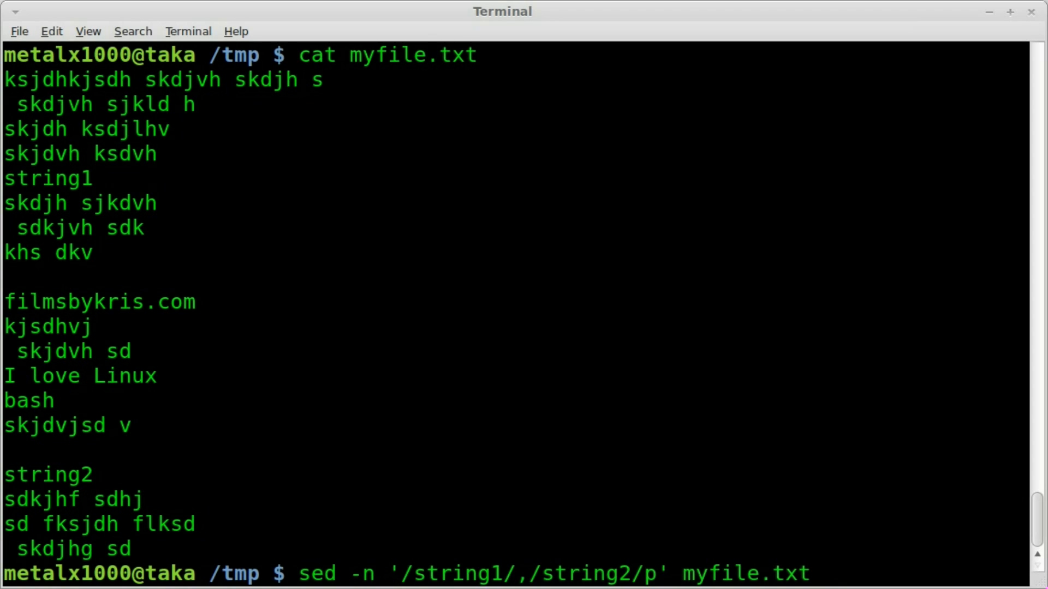
key(ctrl+c)
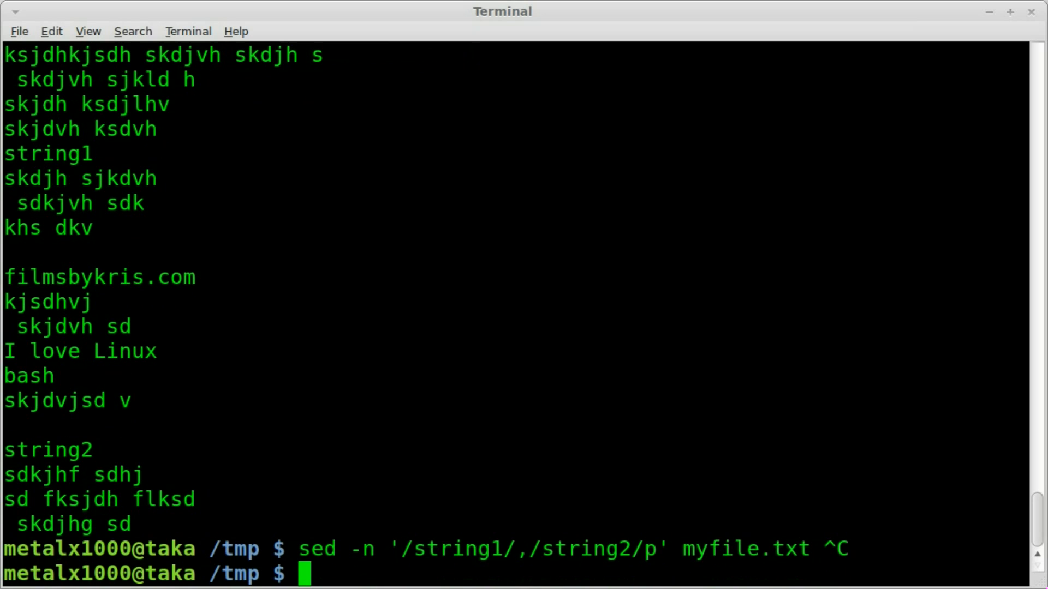
text(man)
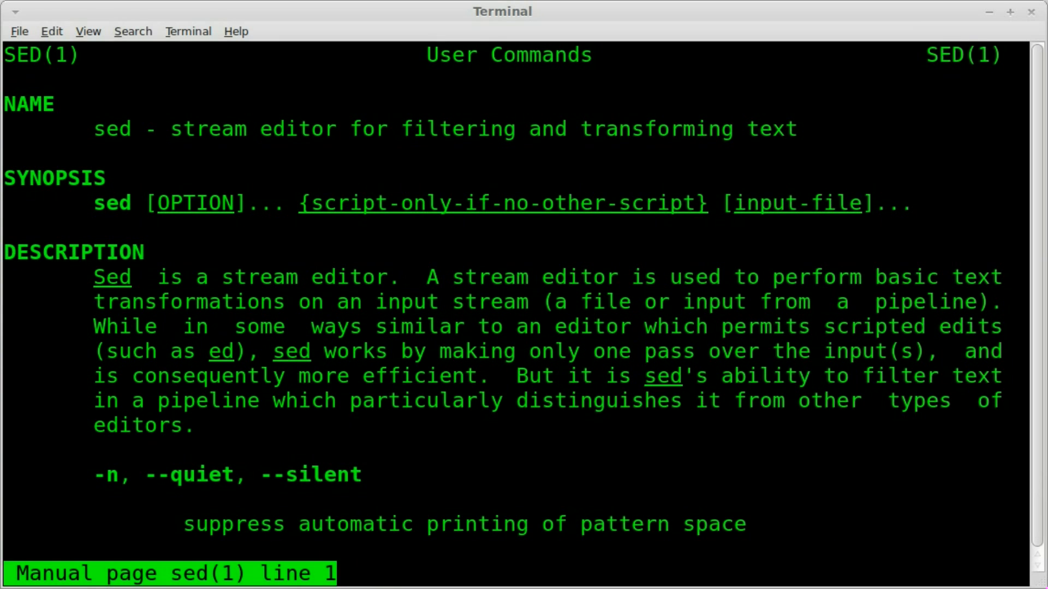
Scroll further down the sed manual page to read its options
key(/)
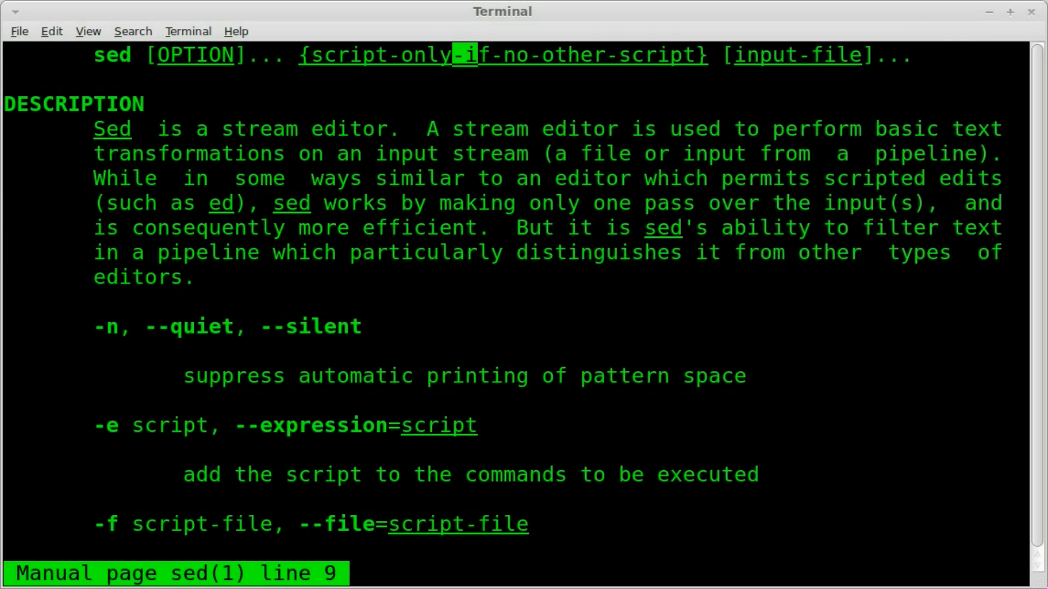
scroll(down, 3)
text(sed -n '/string1/,/string2/p' myfile.txt)
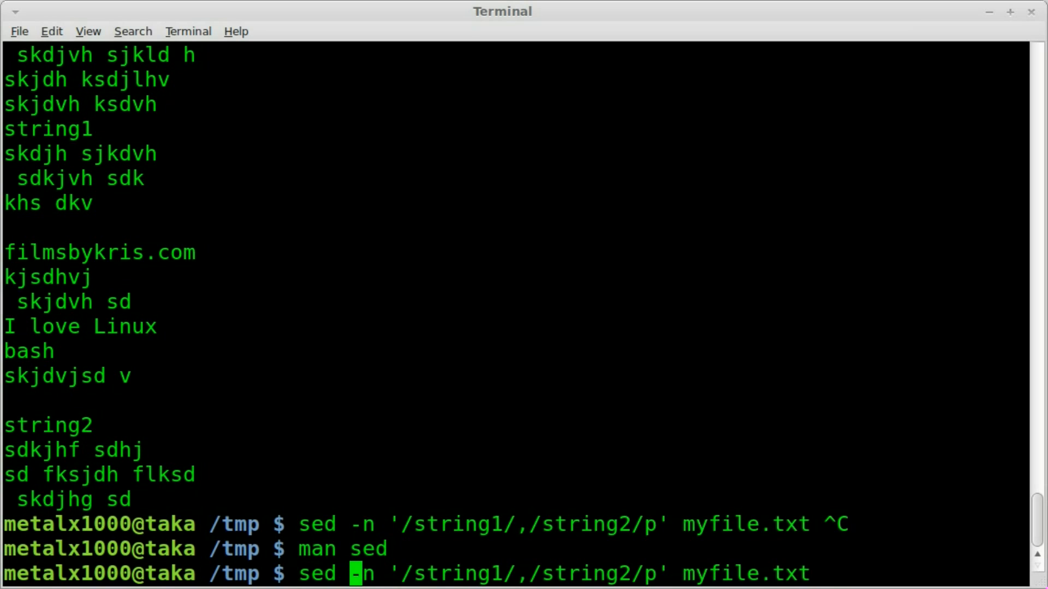
Rerun the sed range command with -i, then enter cat myfile.txt
text(-i)
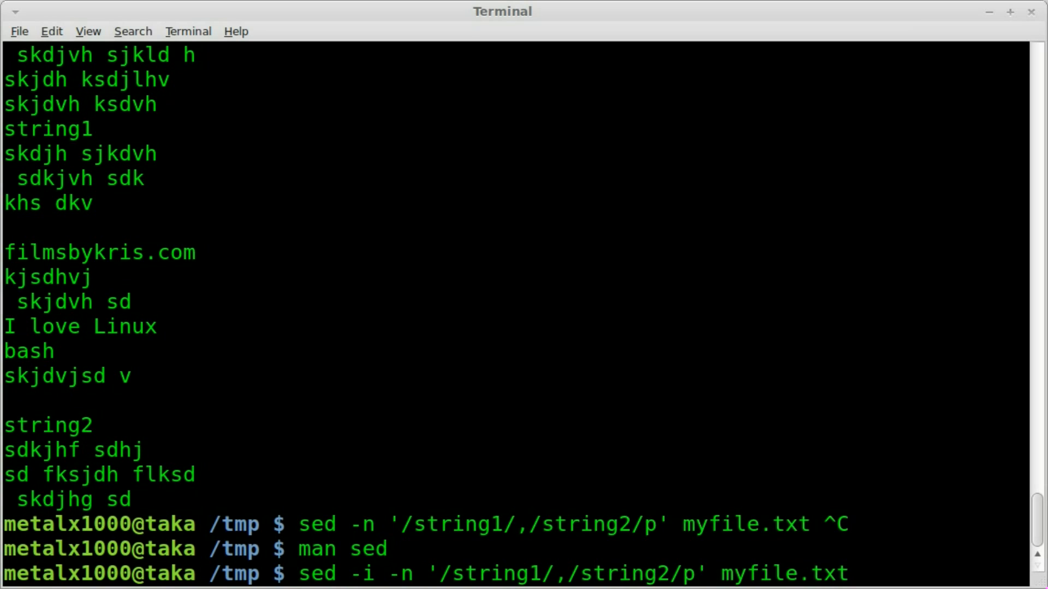
text(cat m)
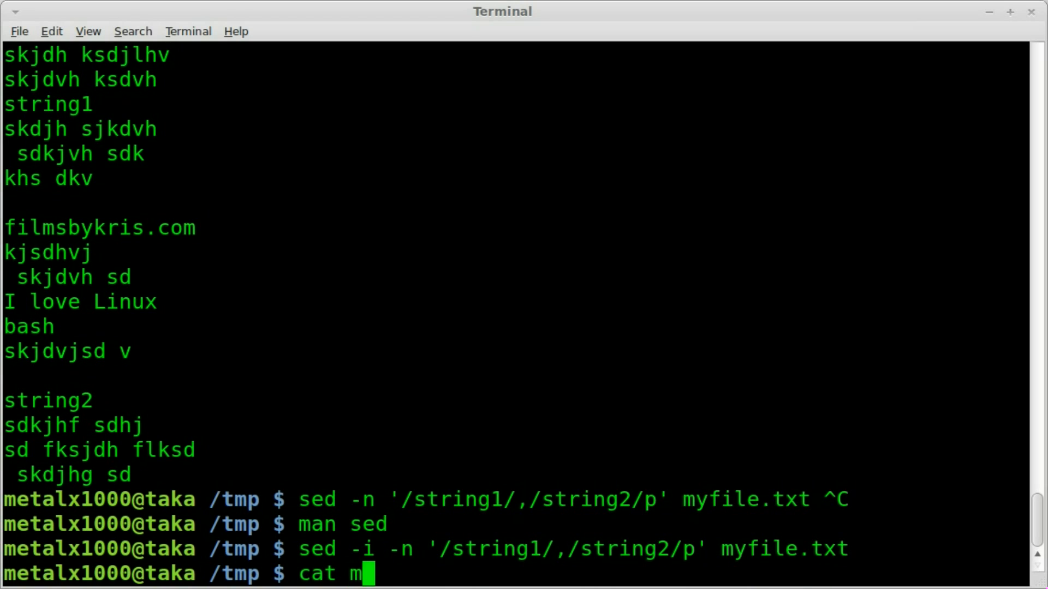
text(yfile.txt)
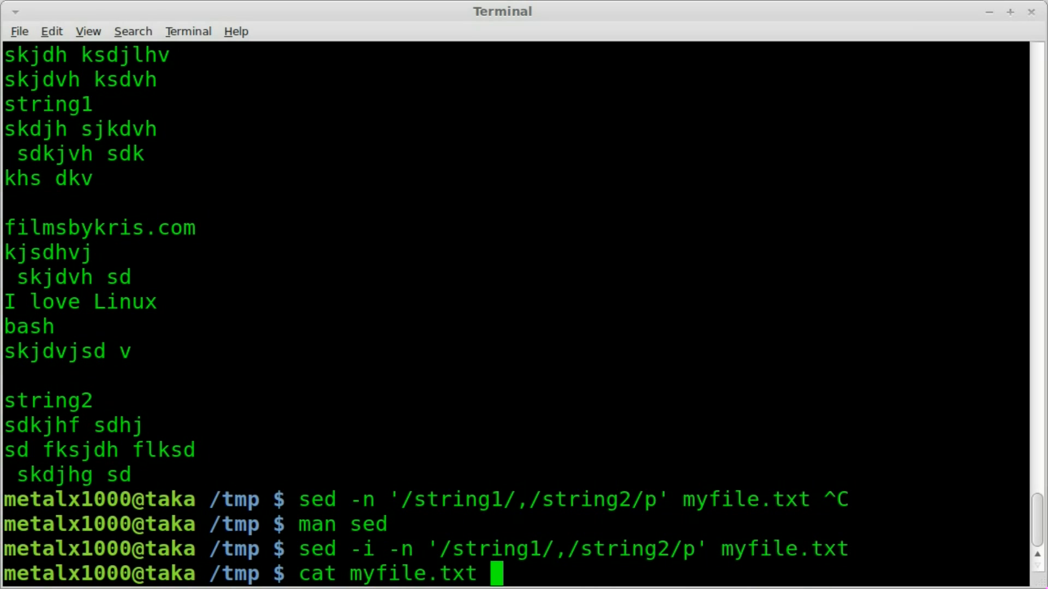